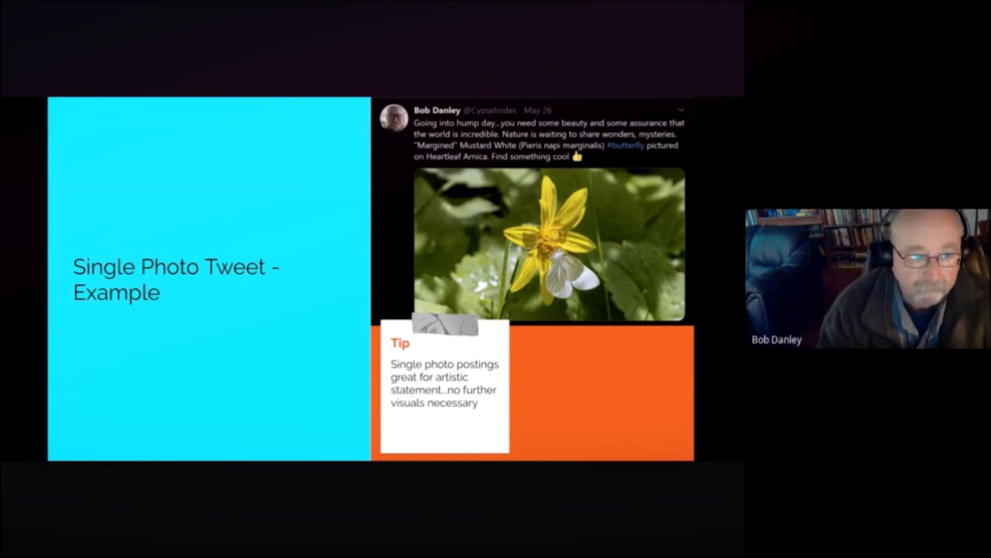
Step: Advance past the single- and two-photo tweet slides to the Three Photo Tweet slide
key("Right")
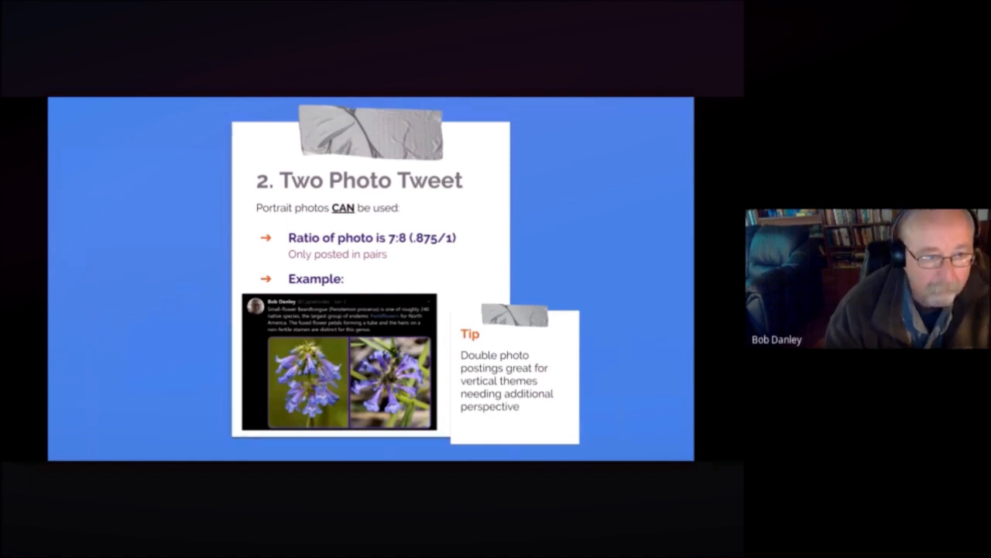
key("right")
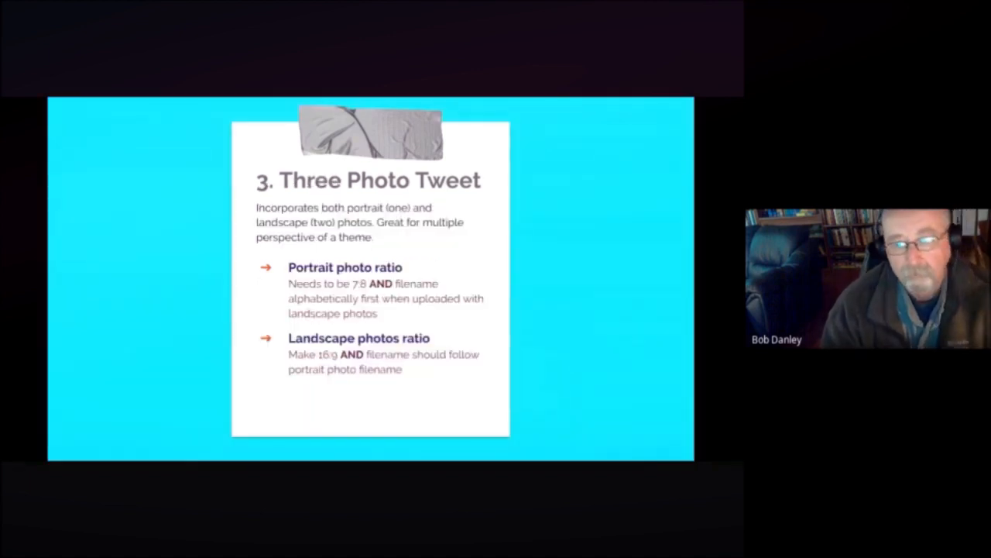